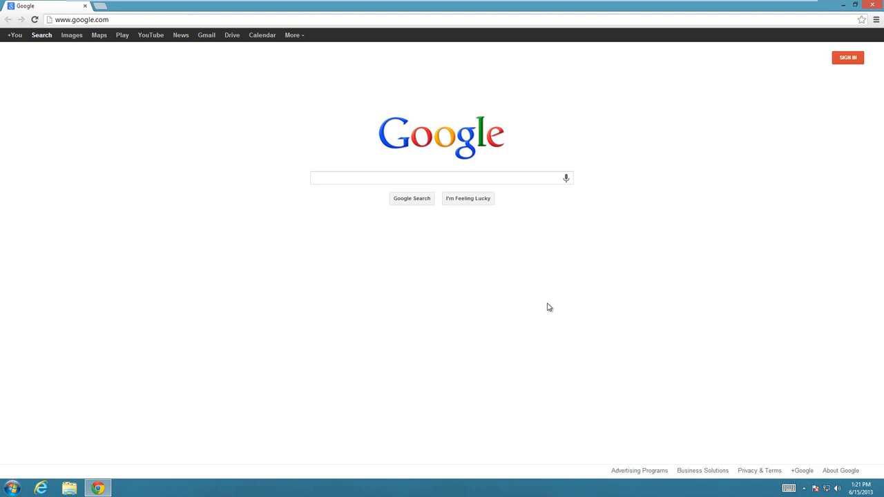
Search Google Images for 'xbox one' via the suggestion after typing 'xbox 3'
left_click(420, 177)
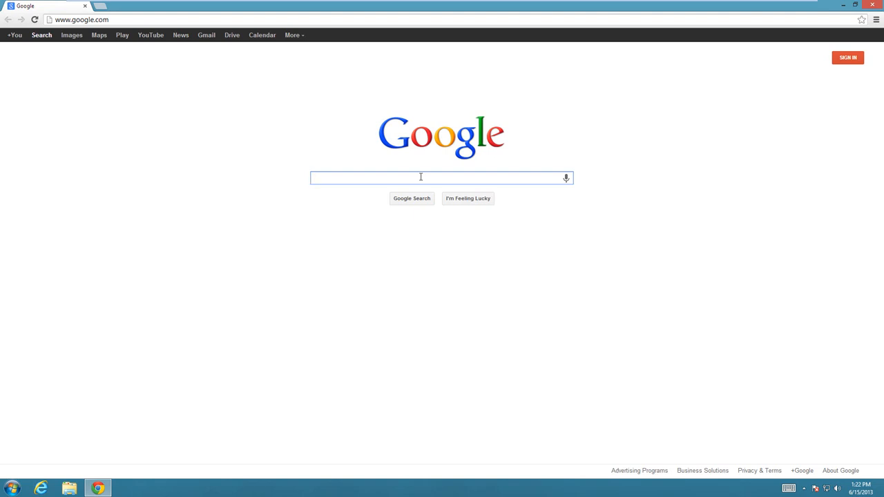
mouse_move(420, 105)
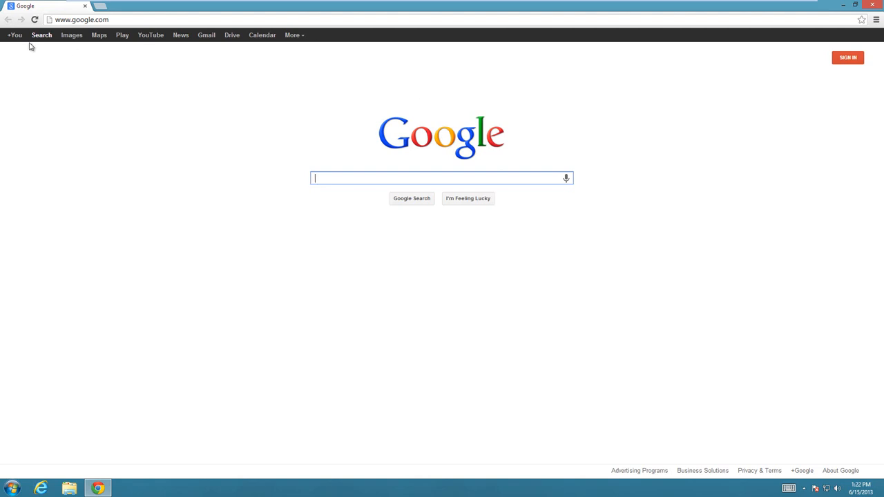
mouse_move(240, 14)
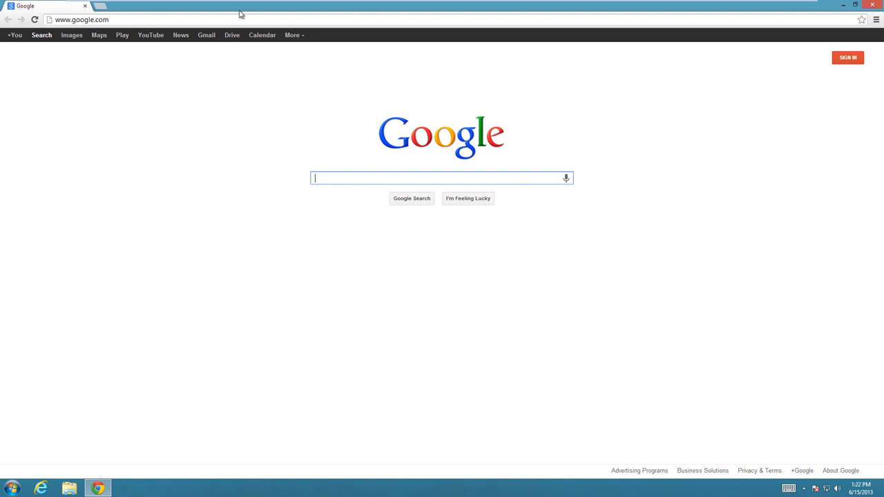
left_click(72, 35)
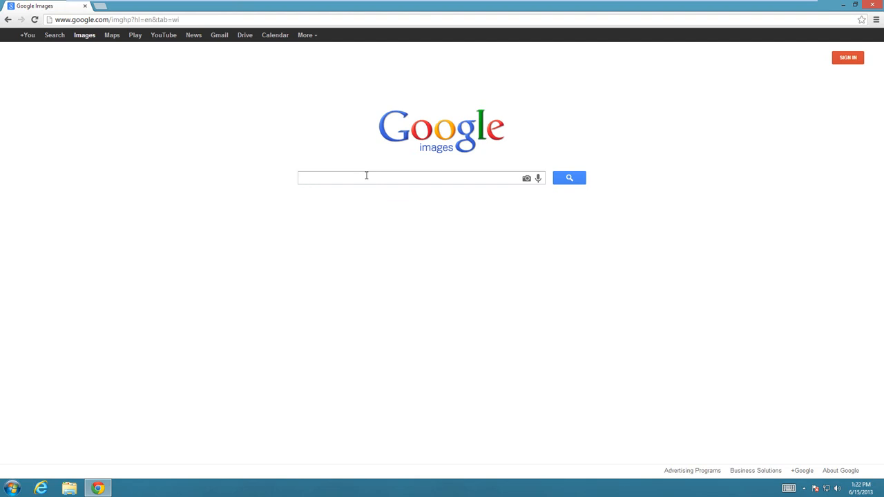
type("xbox 3")
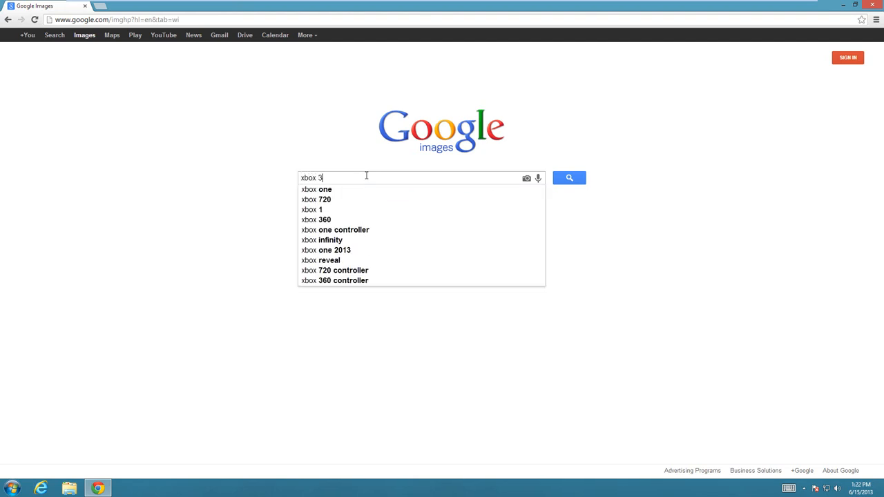
left_click(325, 189)
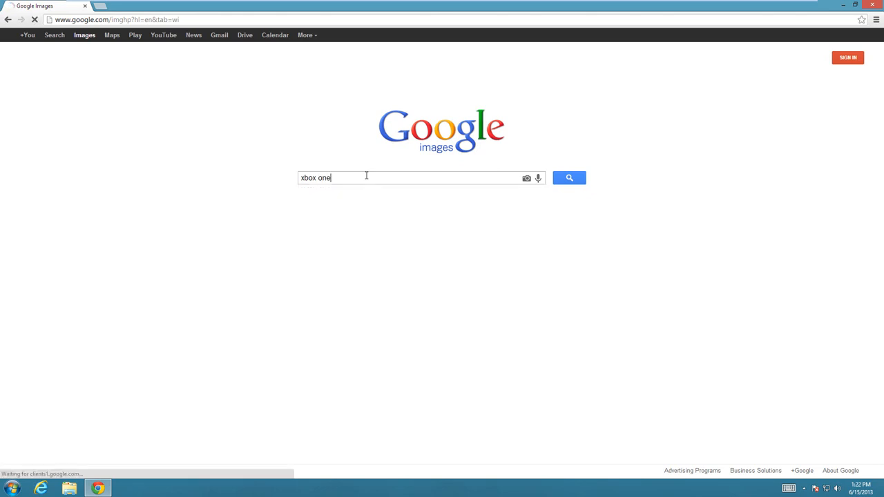
left_click(569, 177)
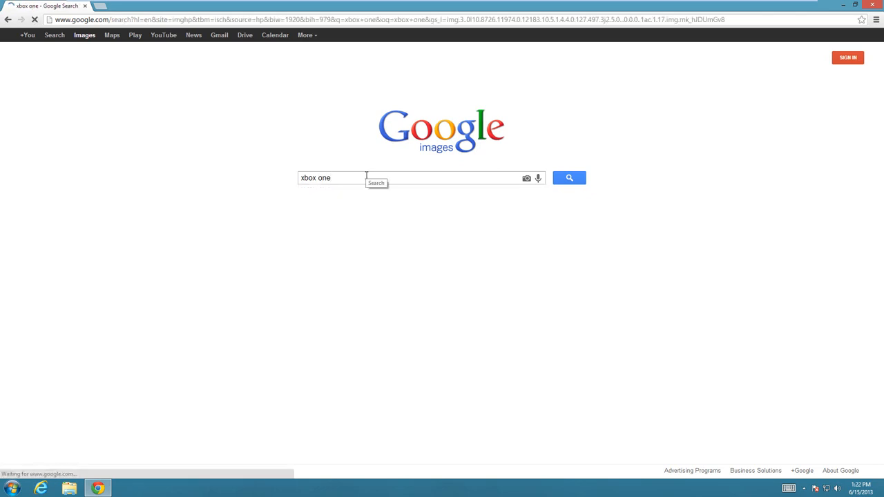
left_click(569, 177)
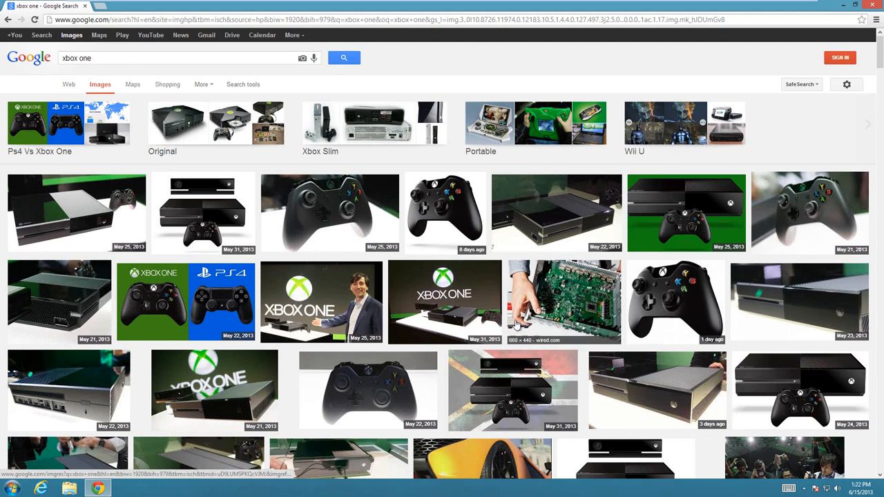
mouse_move(566, 319)
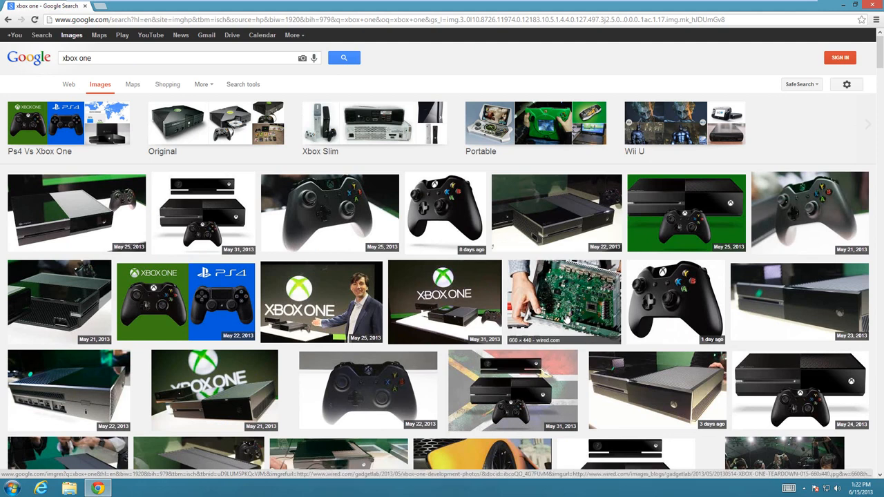
mouse_move(510, 263)
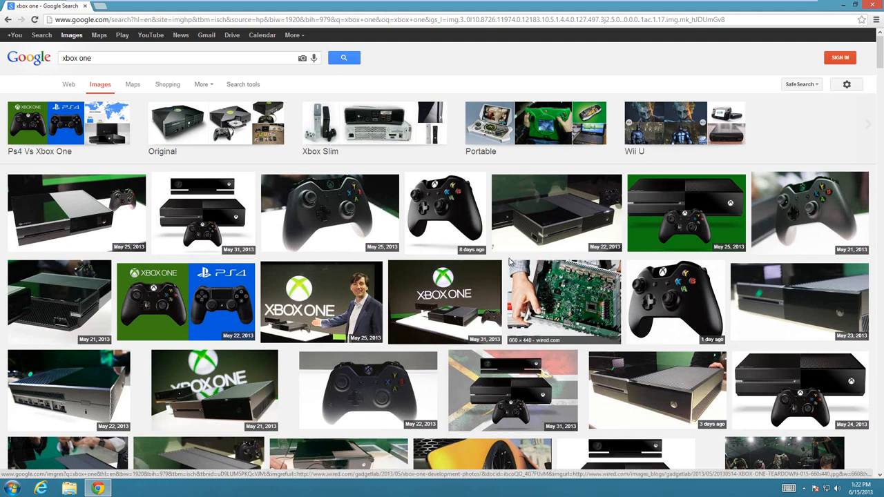
mouse_move(508, 260)
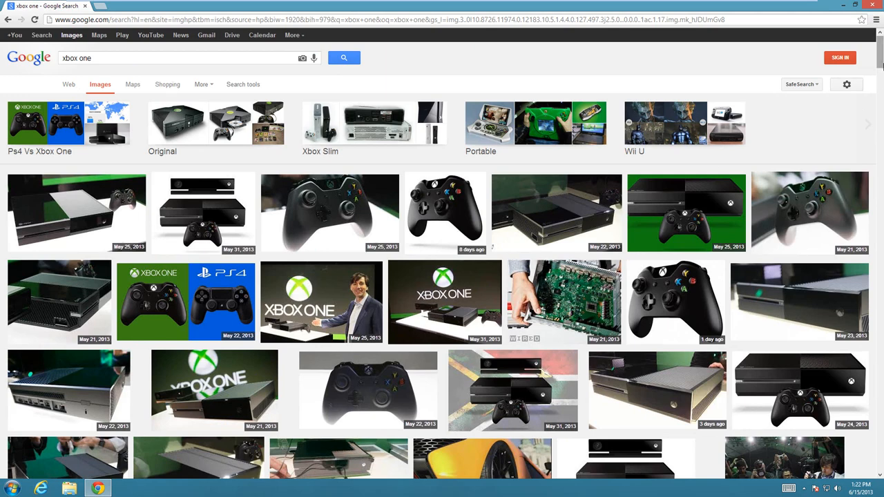
mouse_move(448, 99)
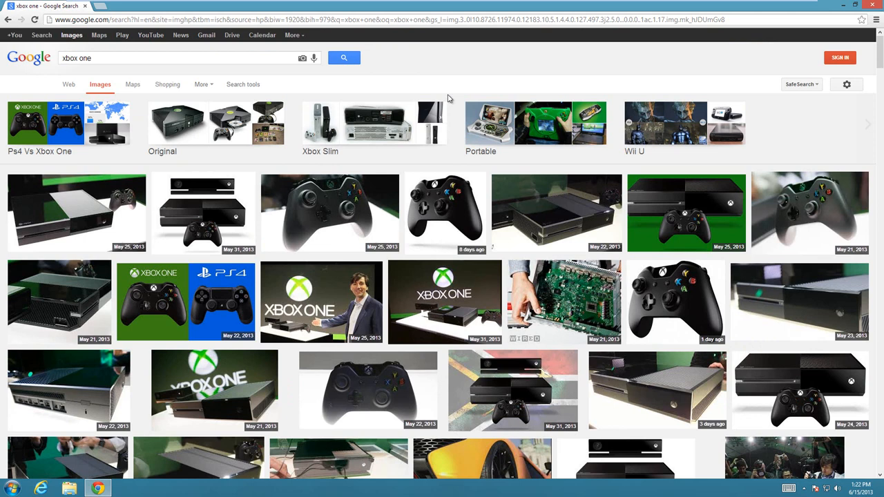
mouse_move(411, 174)
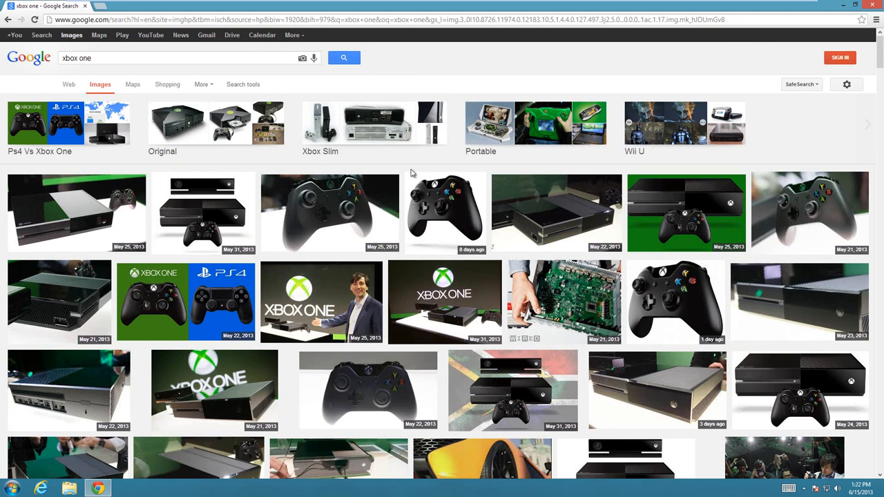
mouse_move(403, 74)
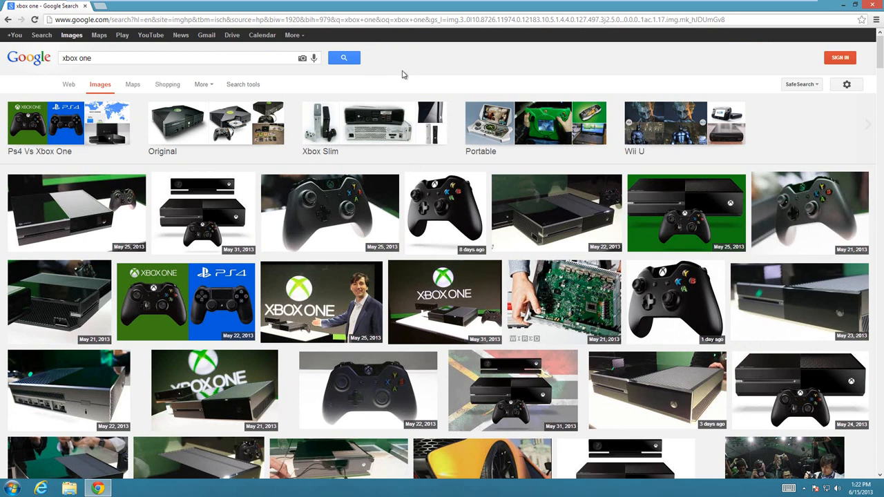
mouse_move(762, 43)
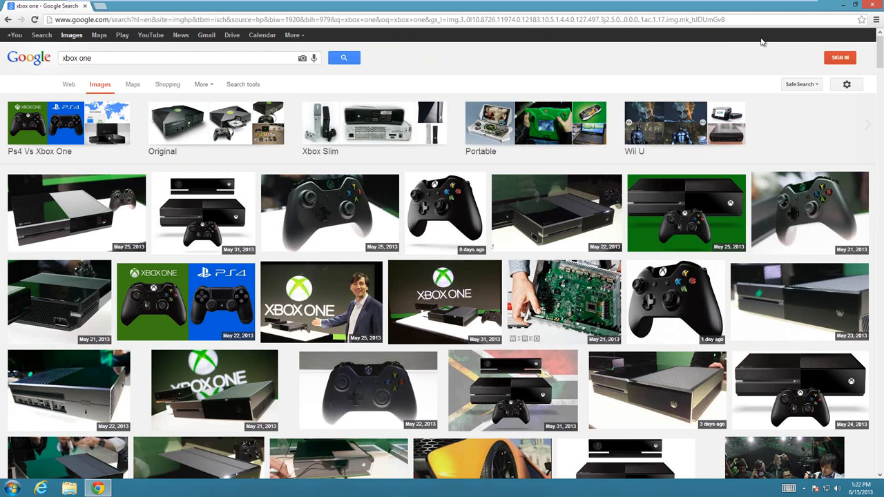
mouse_move(261, 228)
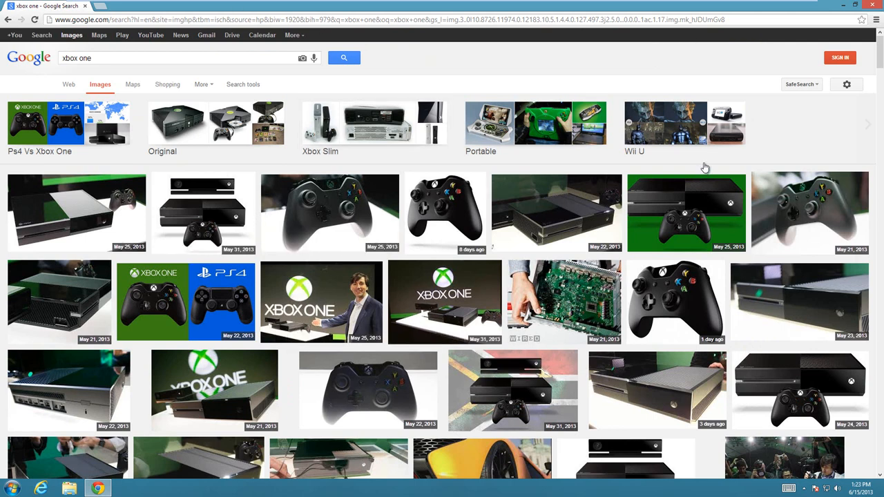
mouse_move(847, 84)
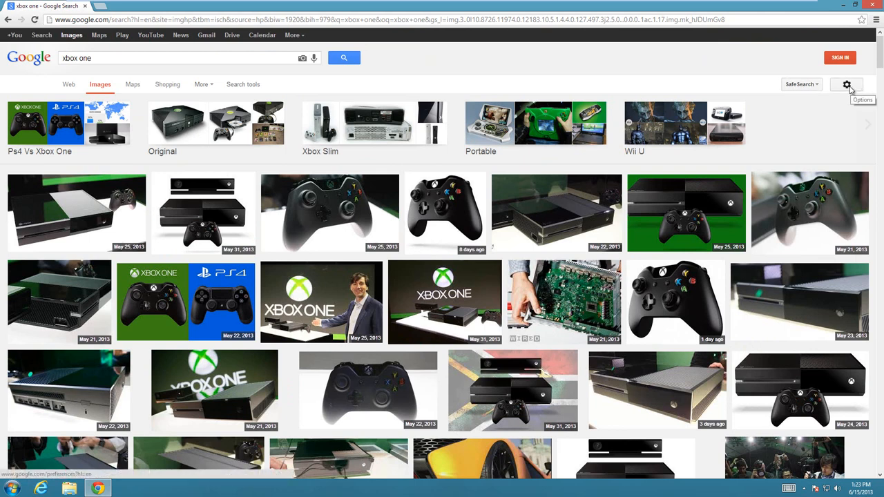
Go to Advanced Image Search from the Options gear, keeping the 'xbox one' query
left_click(846, 84)
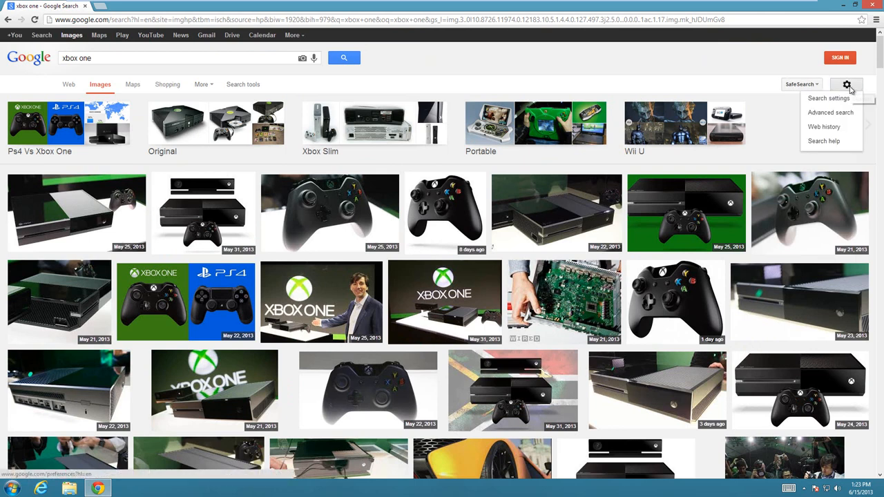
mouse_move(830, 113)
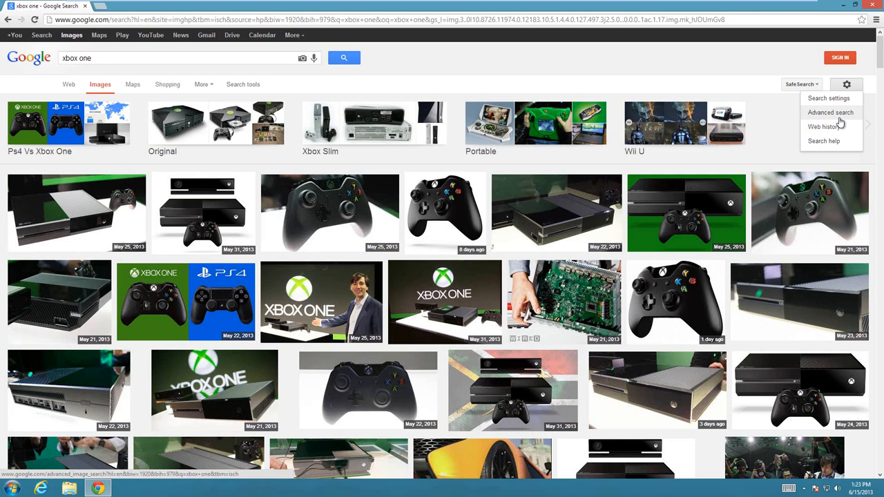
left_click(830, 112)
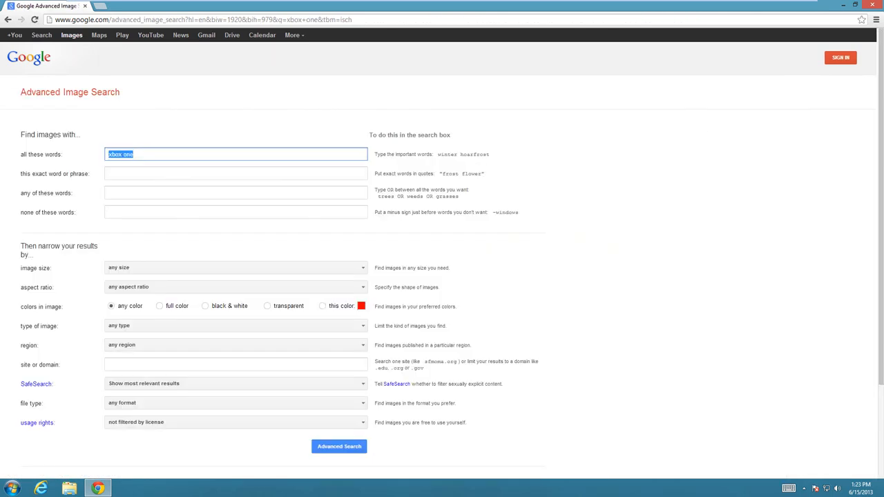
mouse_move(271, 201)
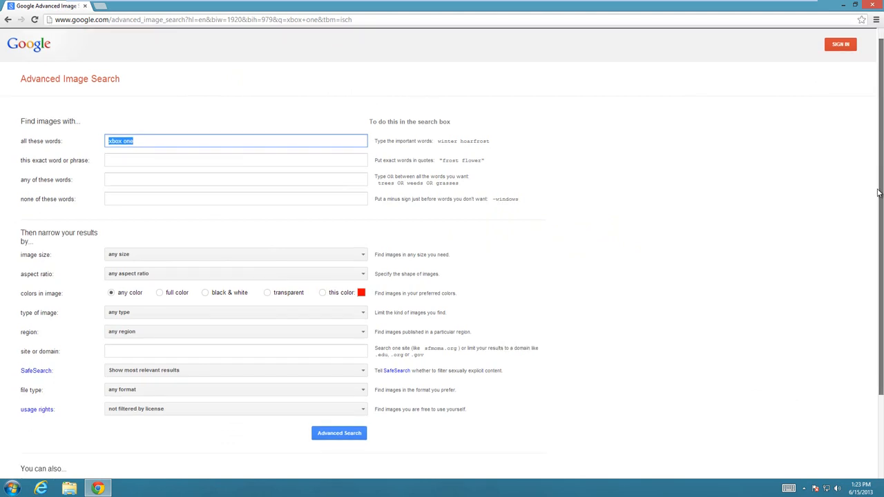
scroll("down", 3)
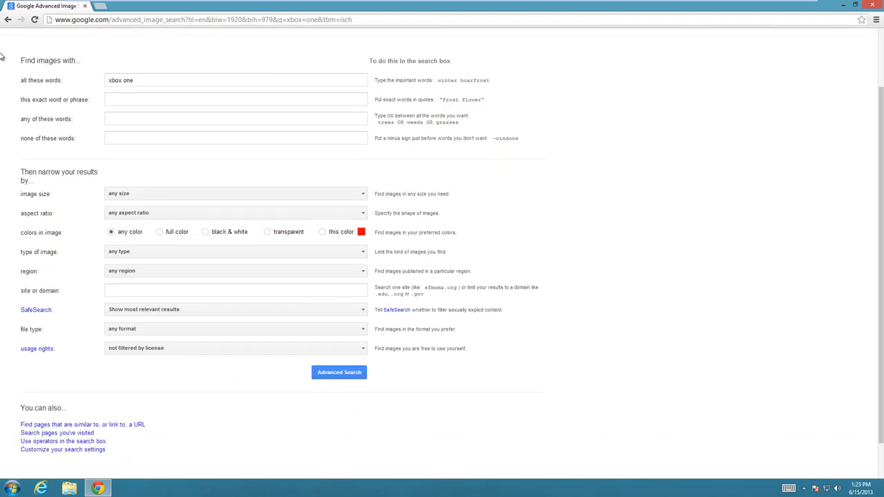
mouse_move(181, 94)
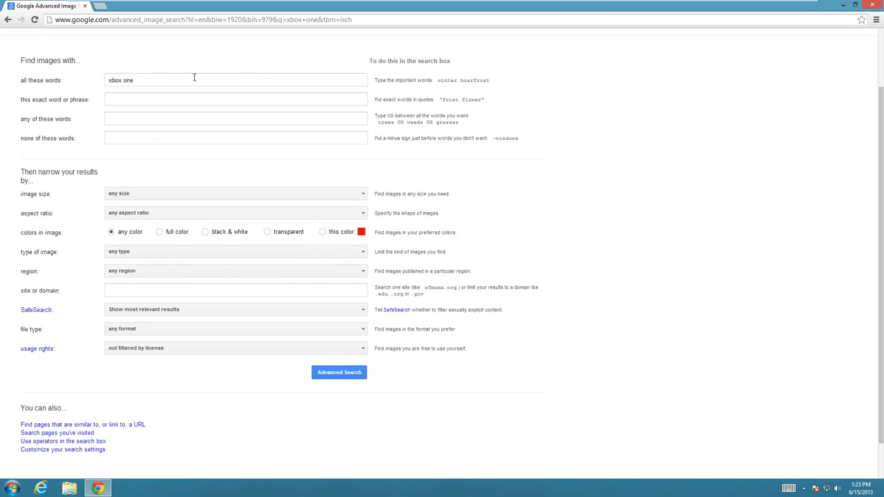
mouse_move(160, 217)
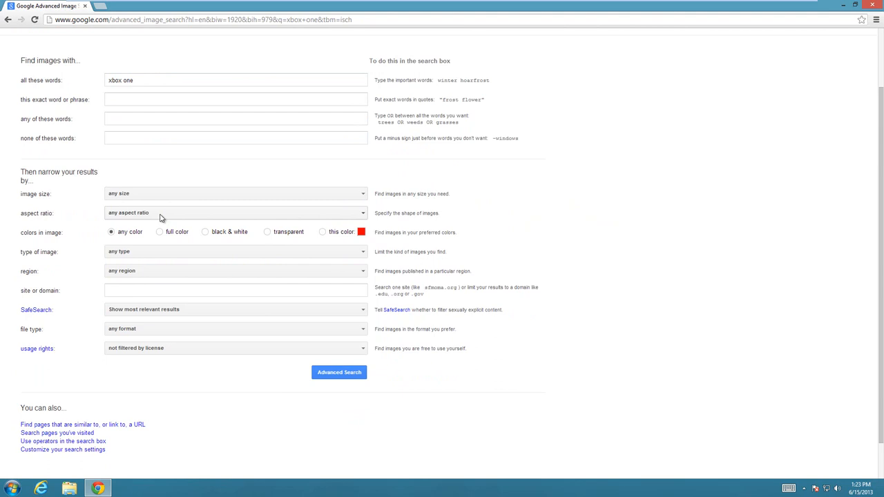
mouse_move(155, 232)
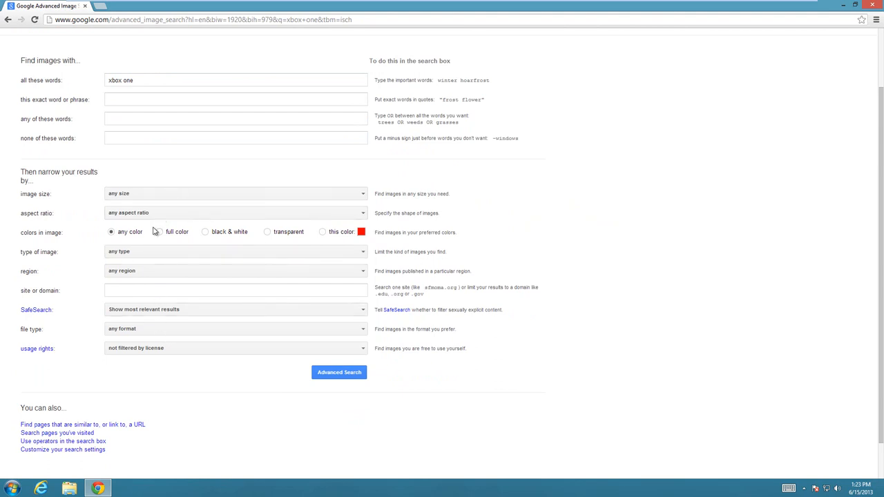
mouse_move(162, 260)
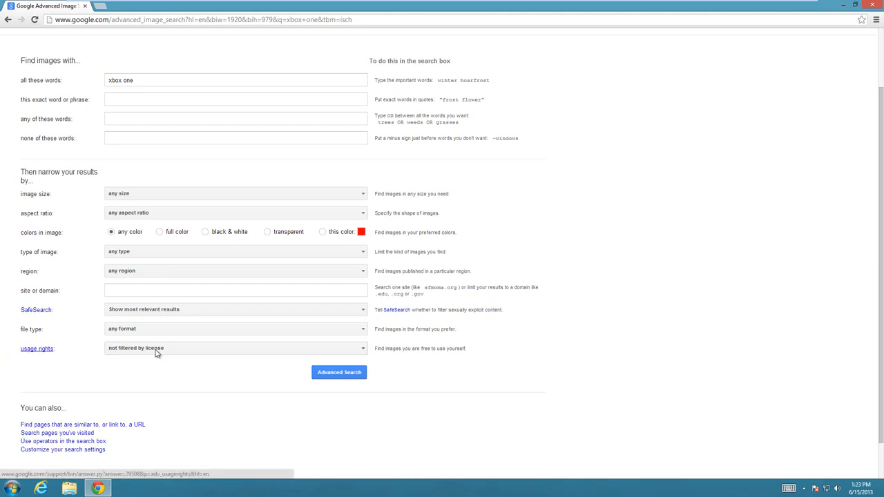
mouse_move(90, 351)
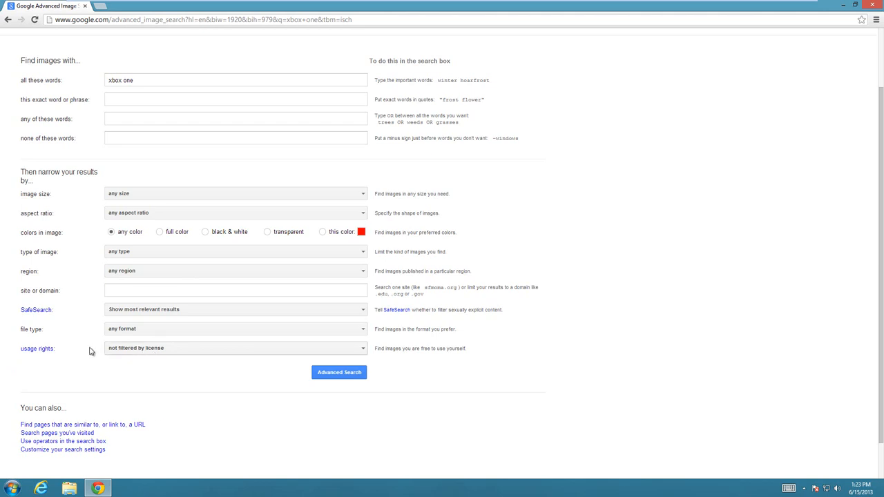
Expand the usage rights dropdown to list its license options
left_click(235, 348)
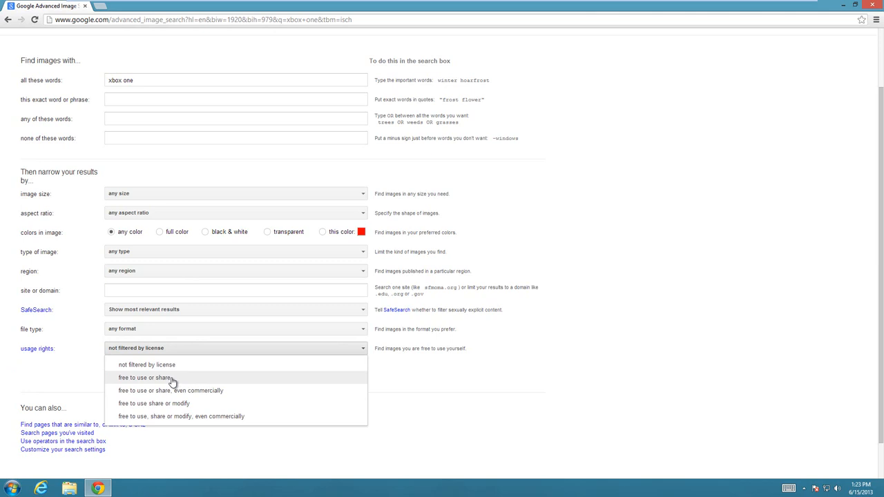
mouse_move(197, 395)
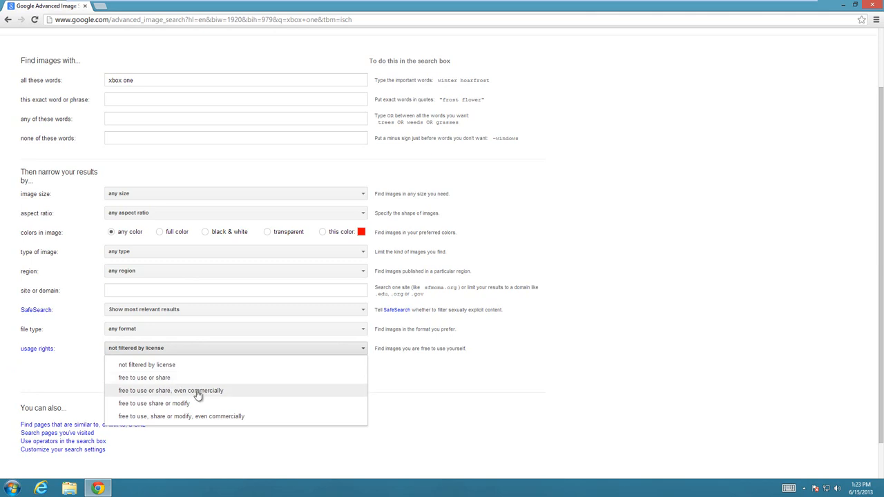
mouse_move(186, 401)
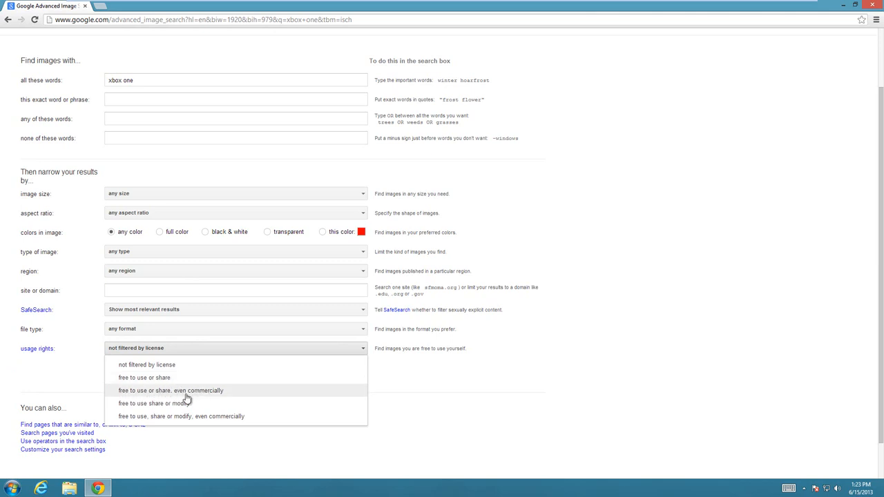
mouse_move(182, 403)
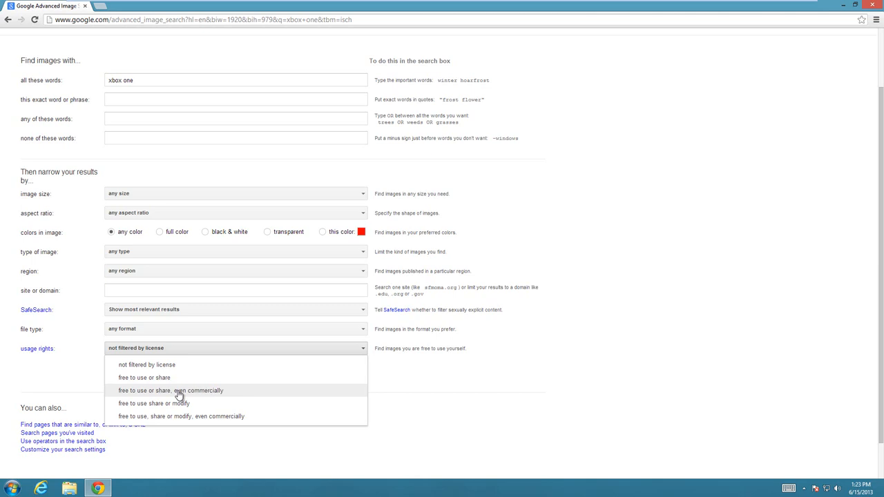
mouse_move(178, 404)
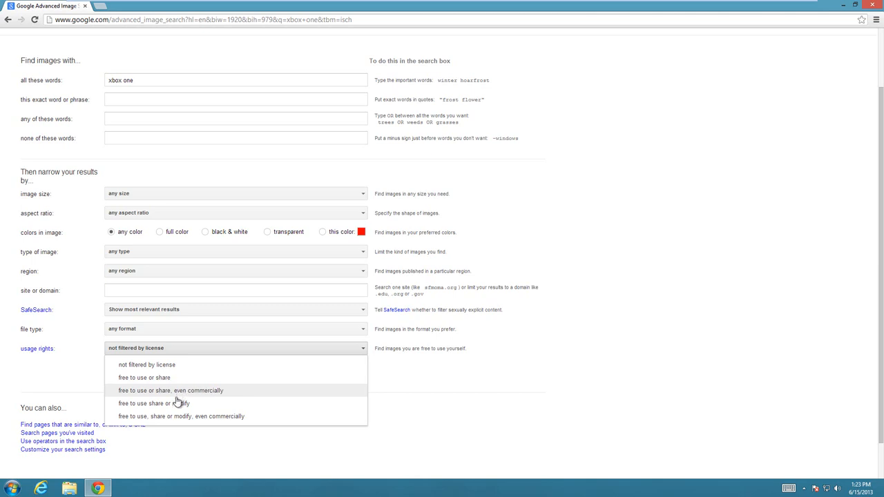
mouse_move(177, 403)
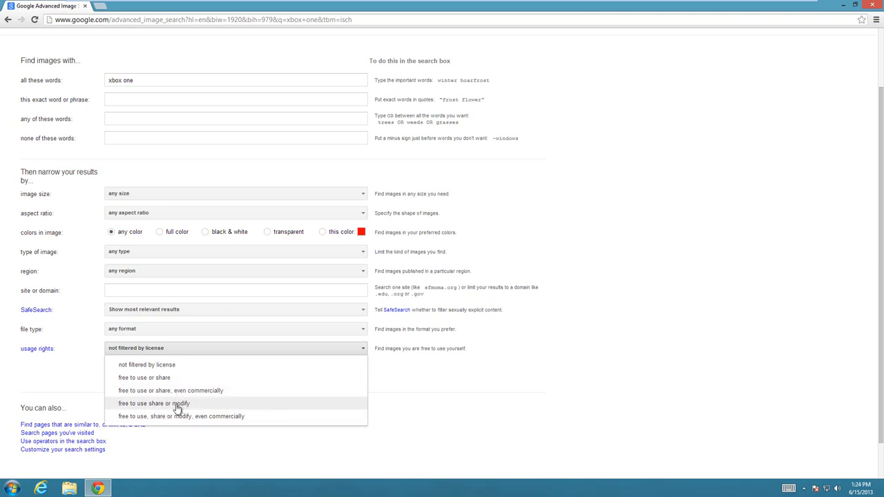
mouse_move(159, 417)
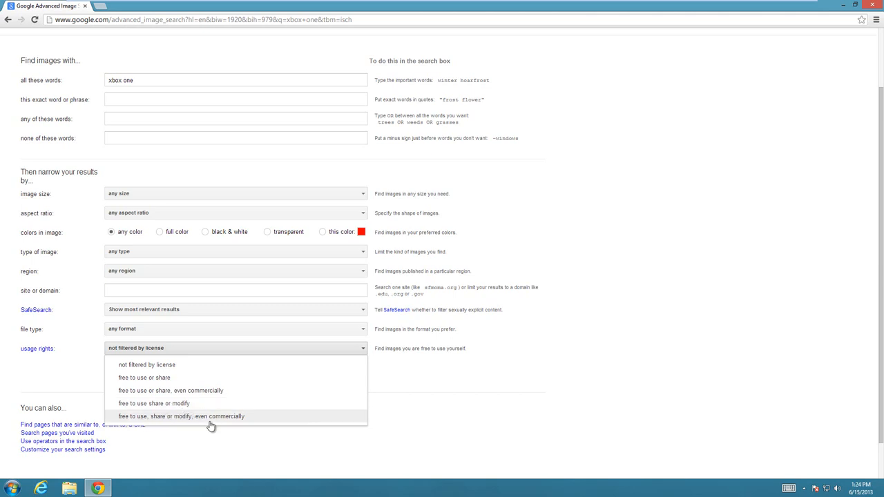
mouse_move(230, 425)
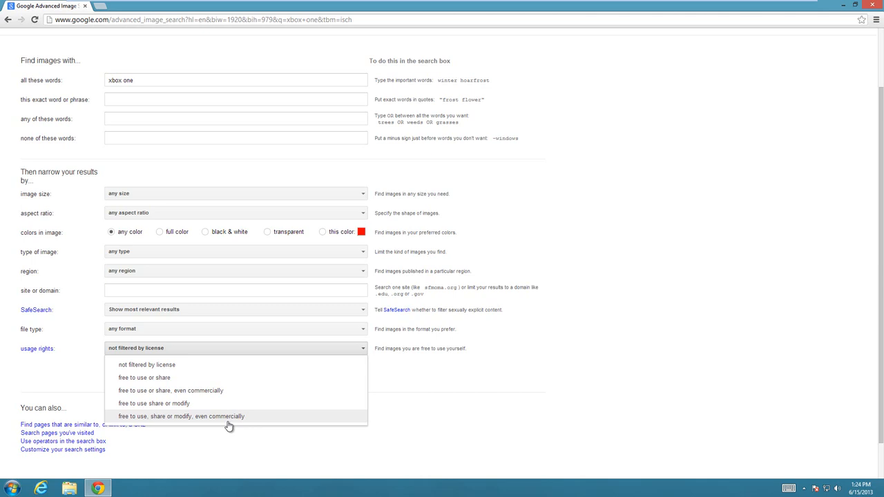
Filter to images free to use, share or modify, even commercially, and run the search
left_click(182, 415)
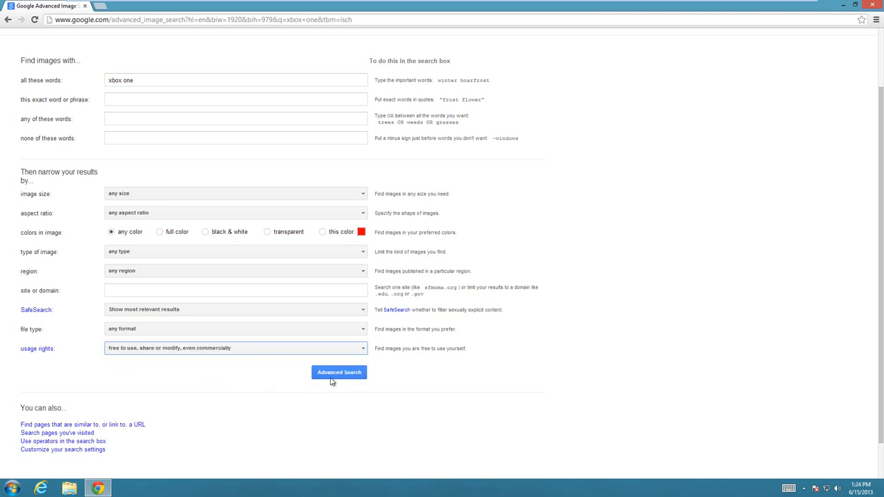
mouse_move(152, 359)
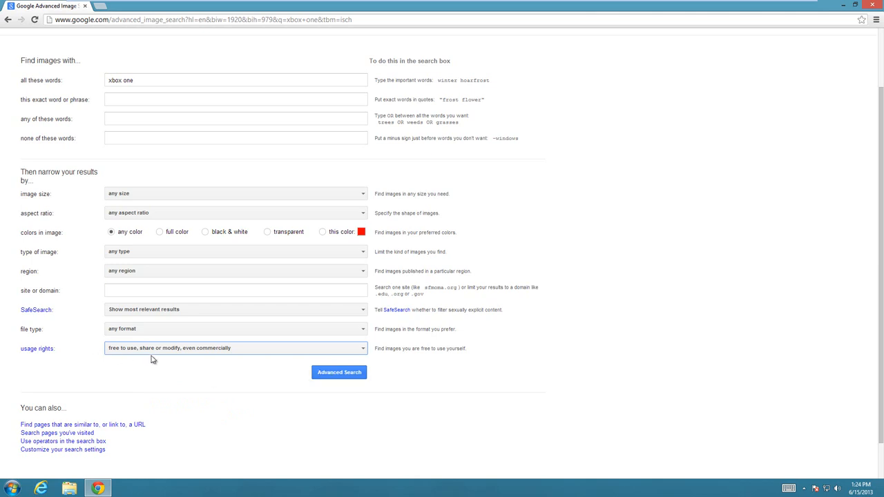
left_click(339, 373)
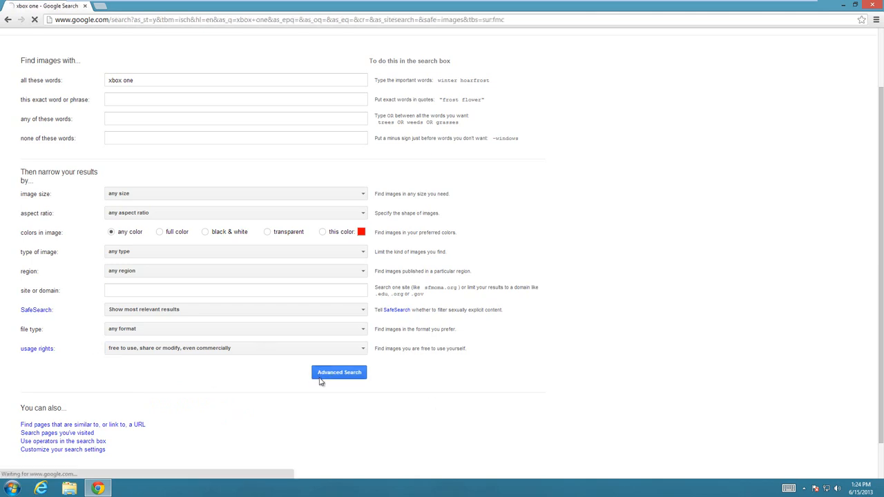
left_click(340, 373)
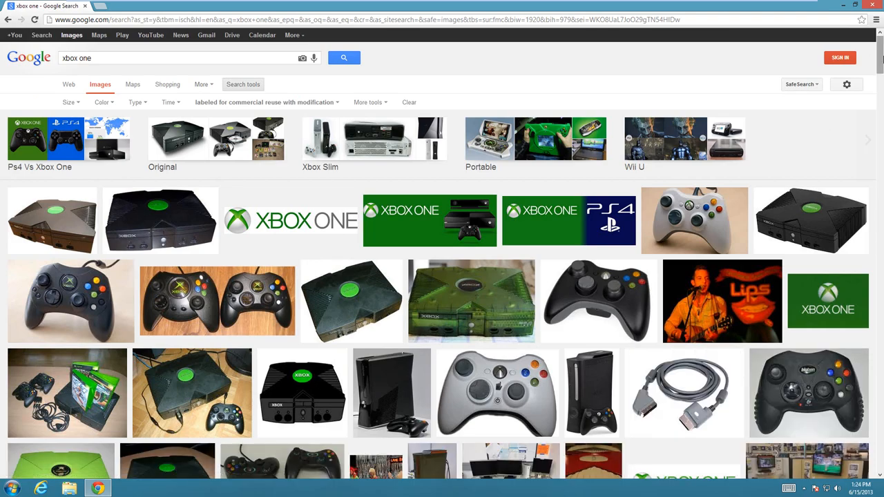
scroll("down", 3)
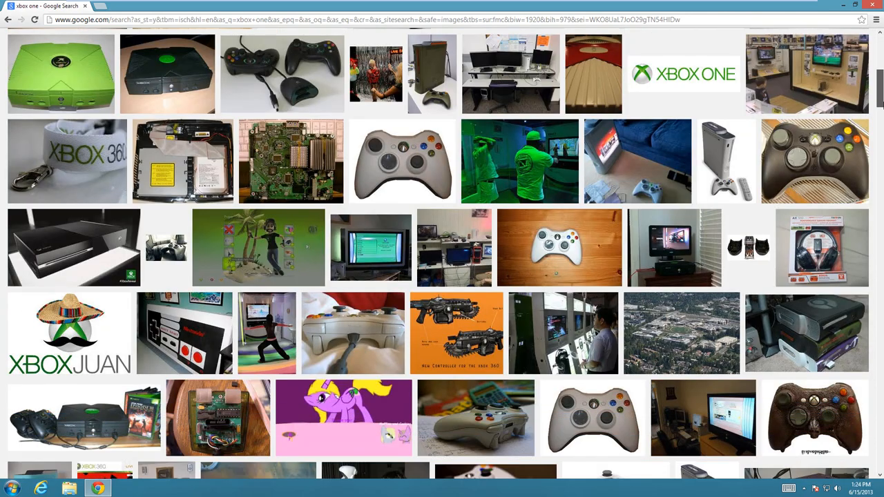
scroll("down", 3)
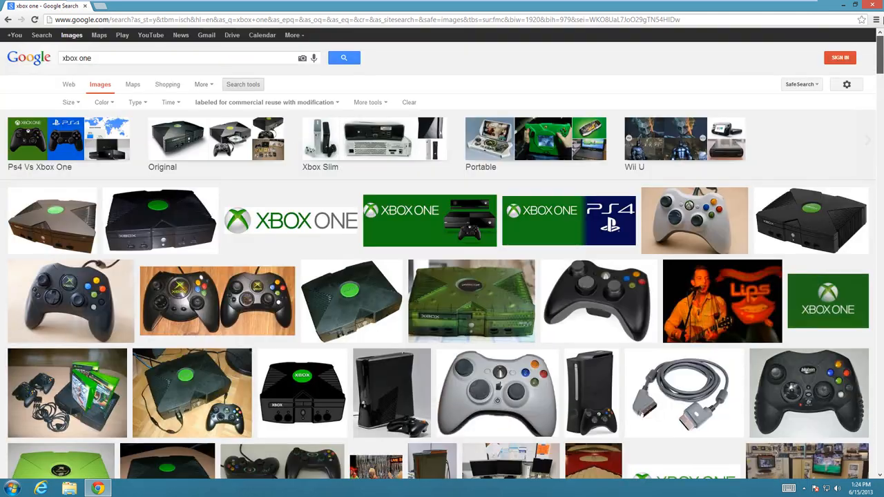
mouse_move(431, 220)
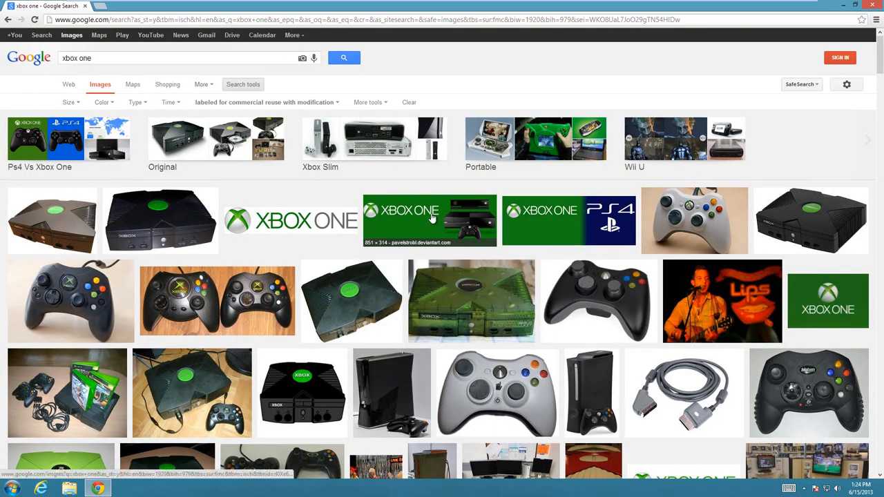
mouse_move(458, 219)
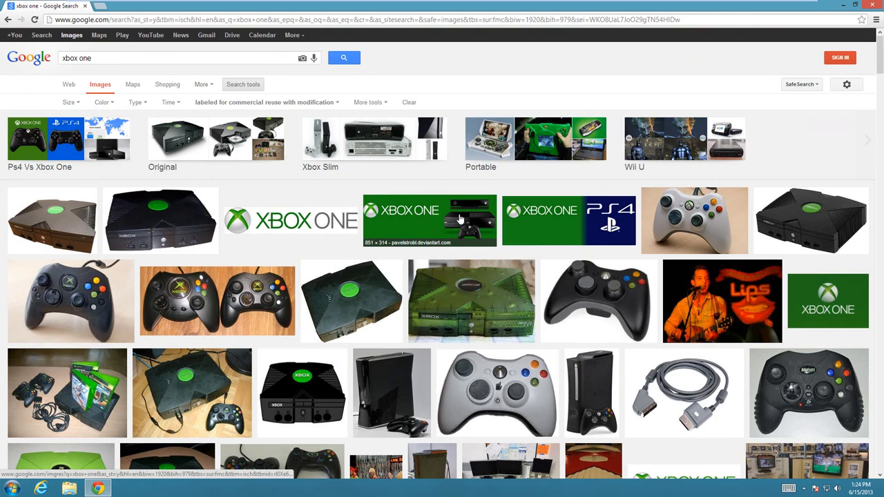
scroll("down", 3)
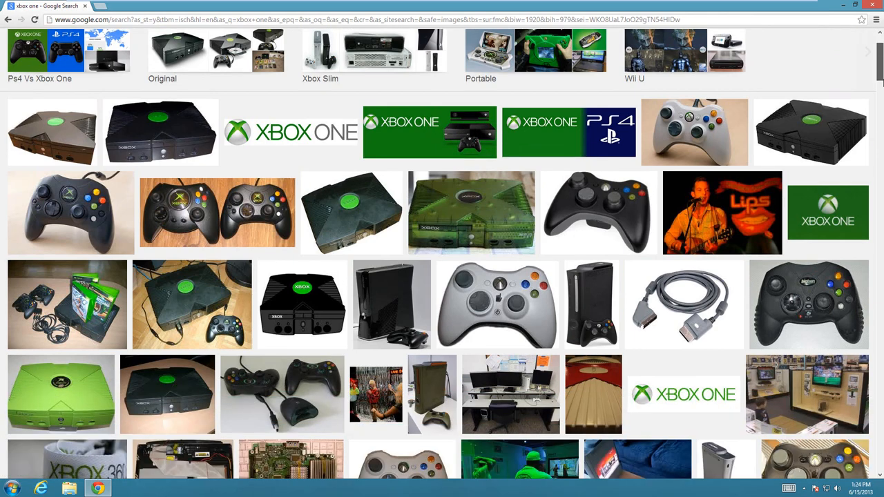
scroll("down", 3)
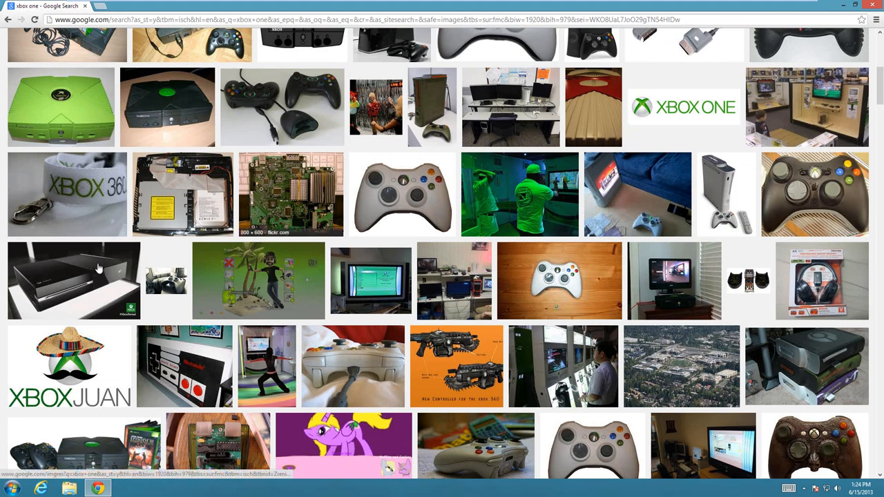
mouse_move(398, 340)
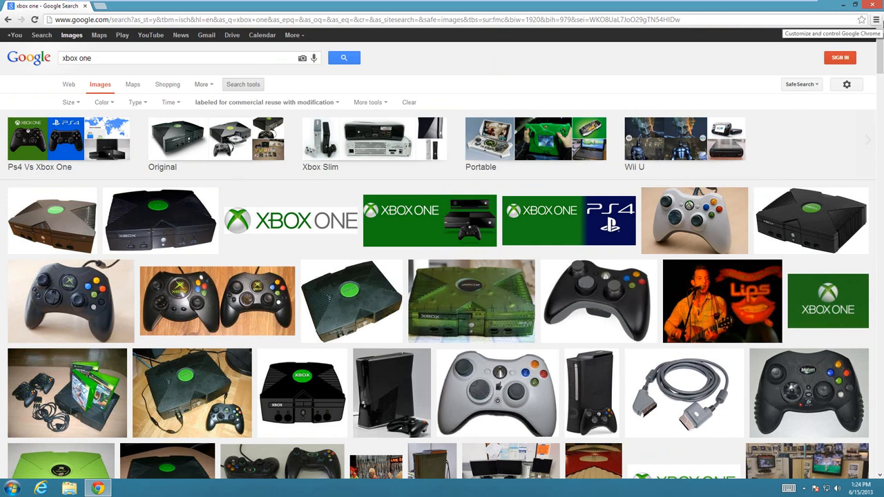
mouse_move(588, 83)
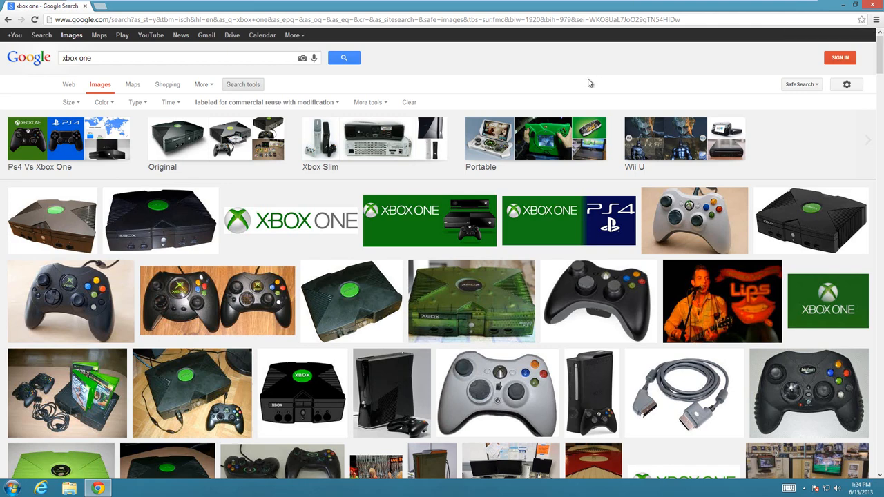